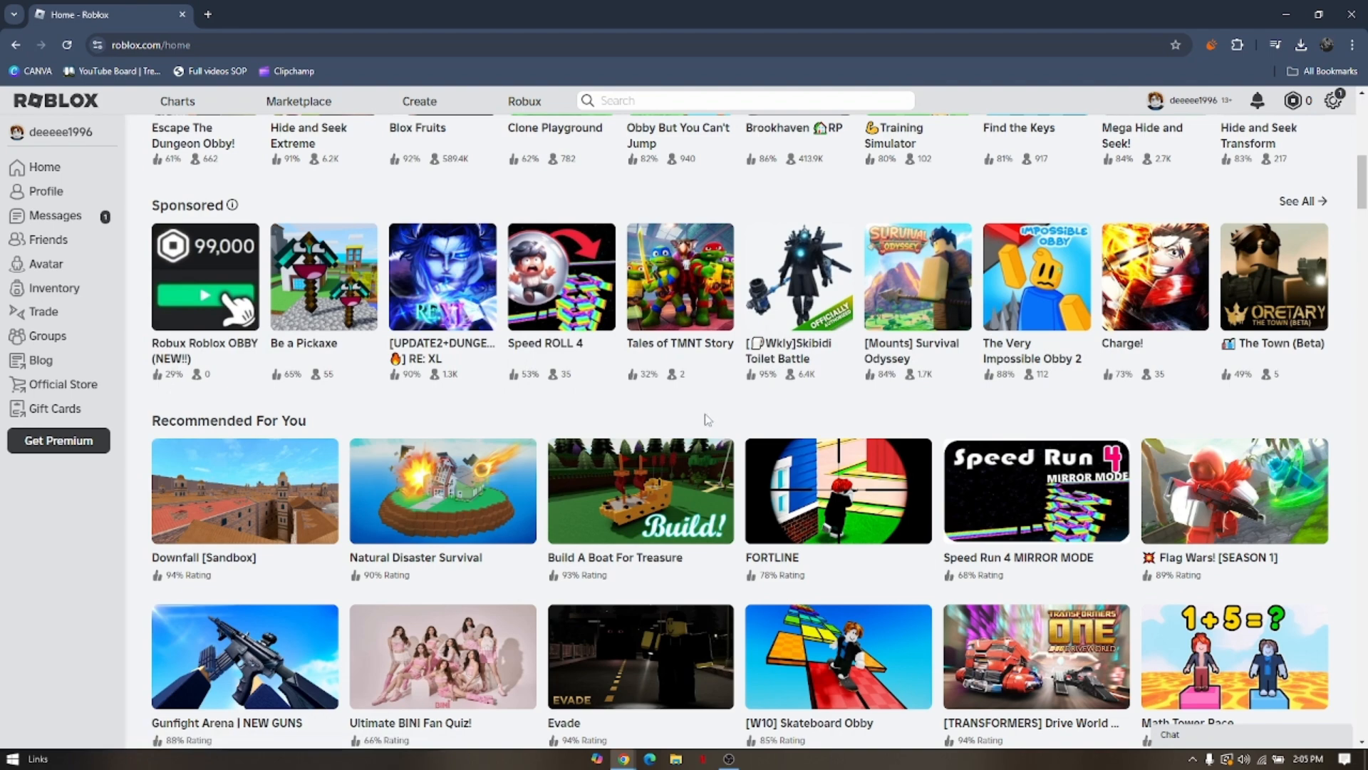
mouse_move(746, 403)
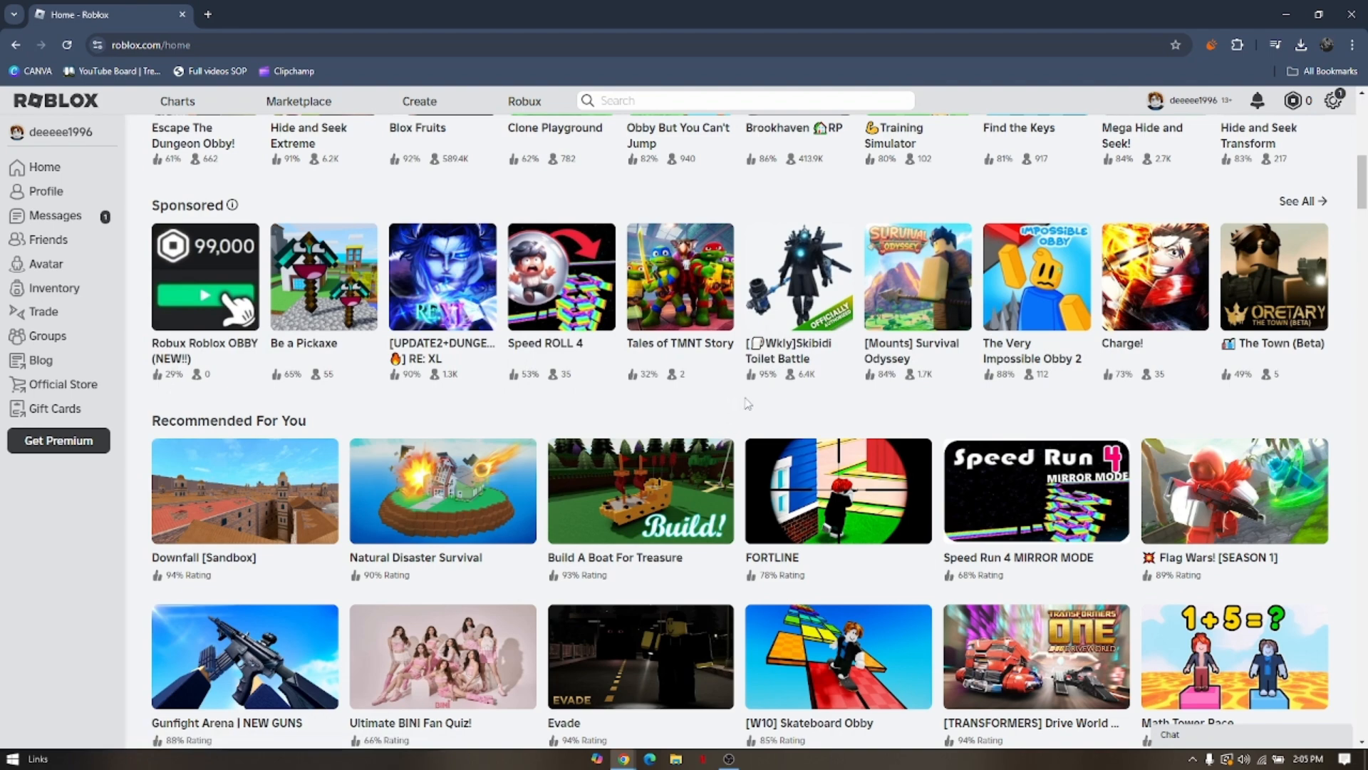
mouse_move(964, 221)
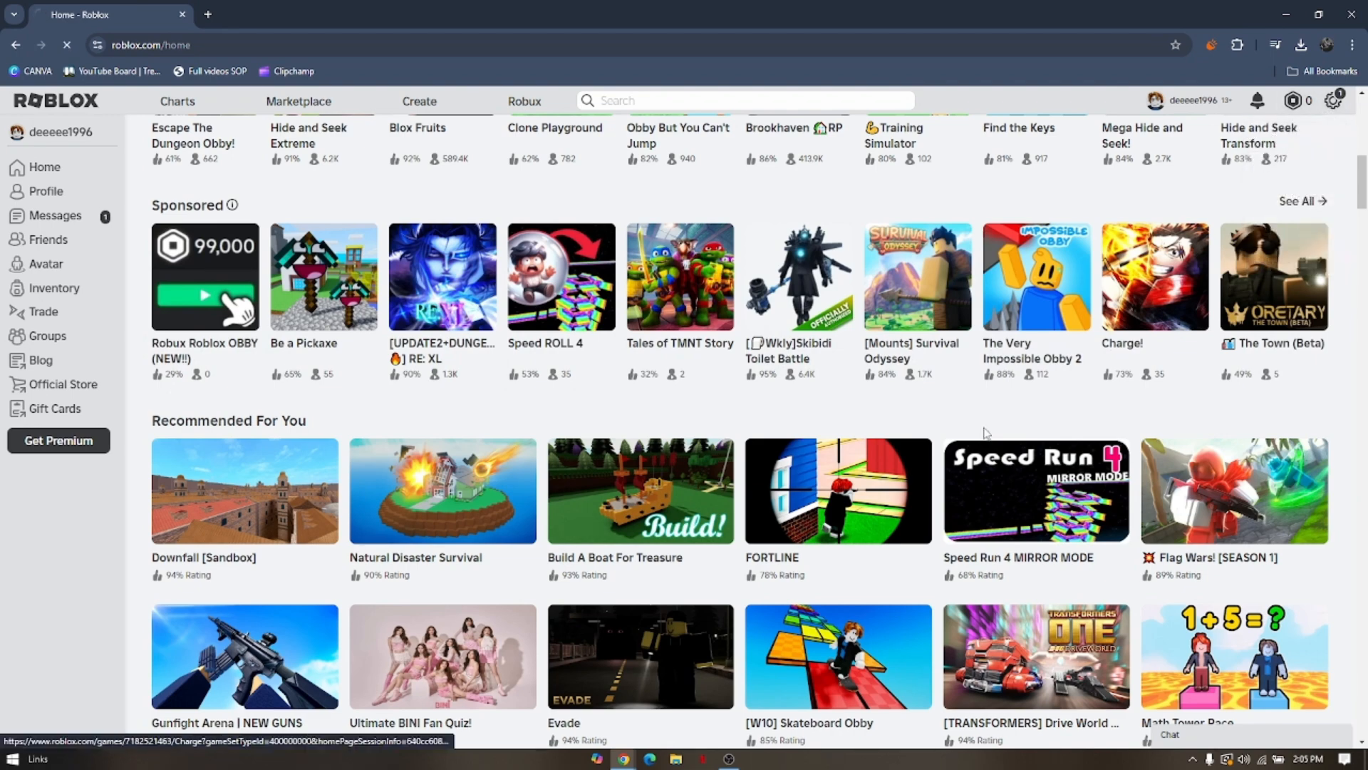
Step: Open account Settings and go to Privacy, where Account Restrictions show as disabled
click(1333, 100)
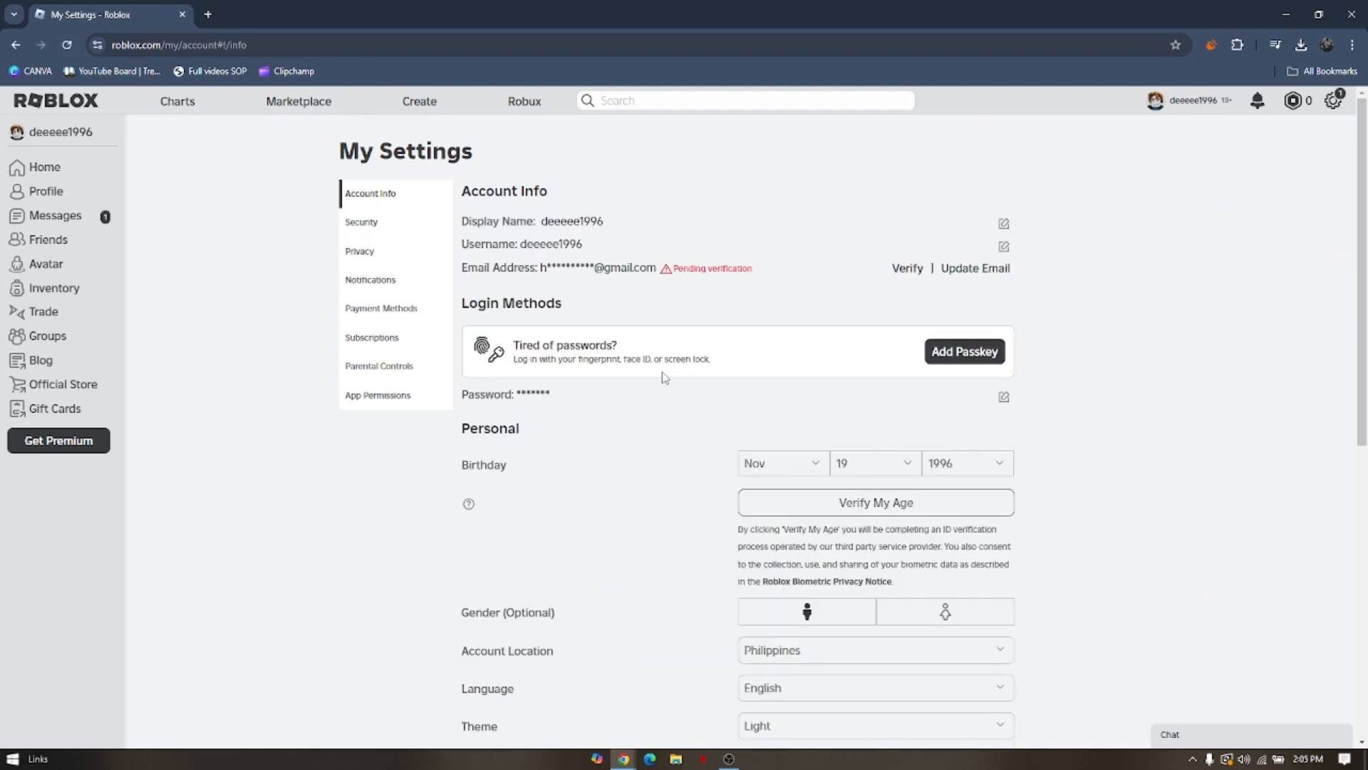
click(358, 252)
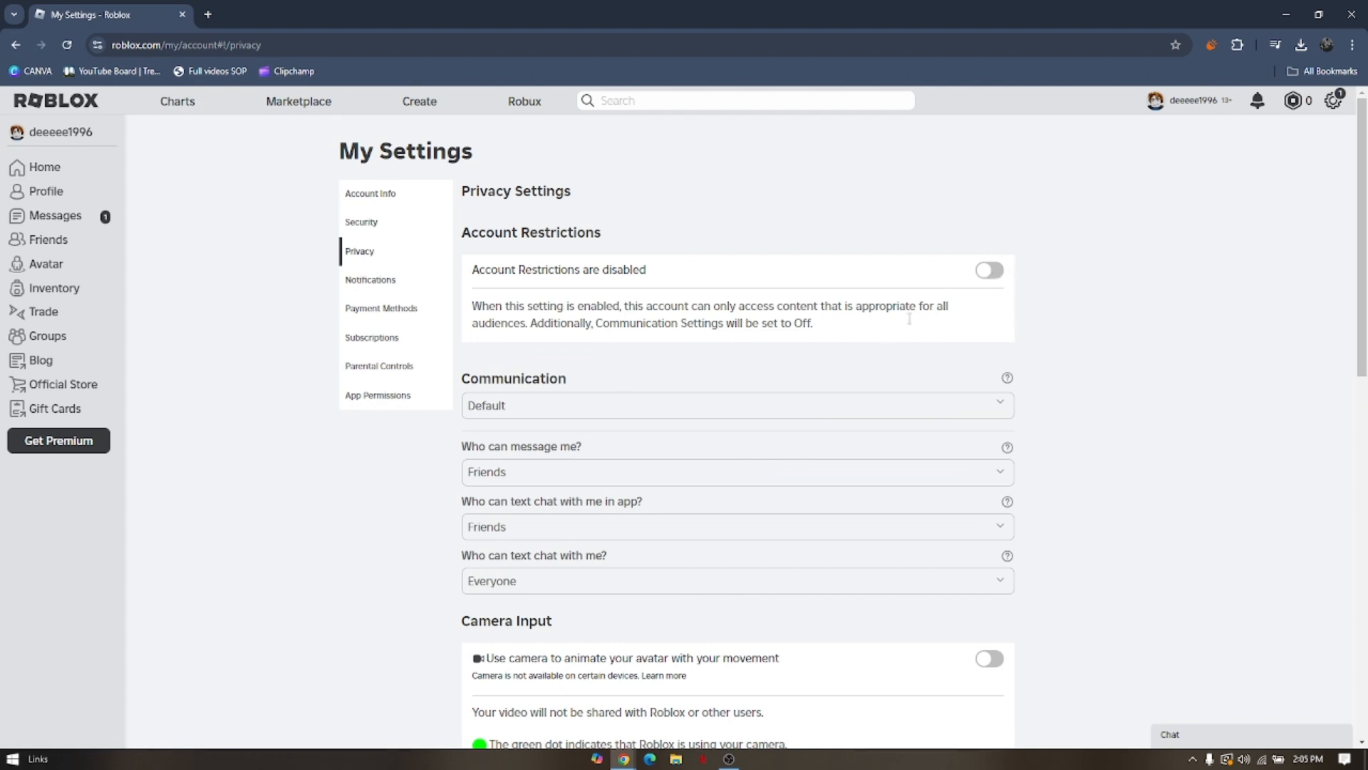
mouse_move(504, 294)
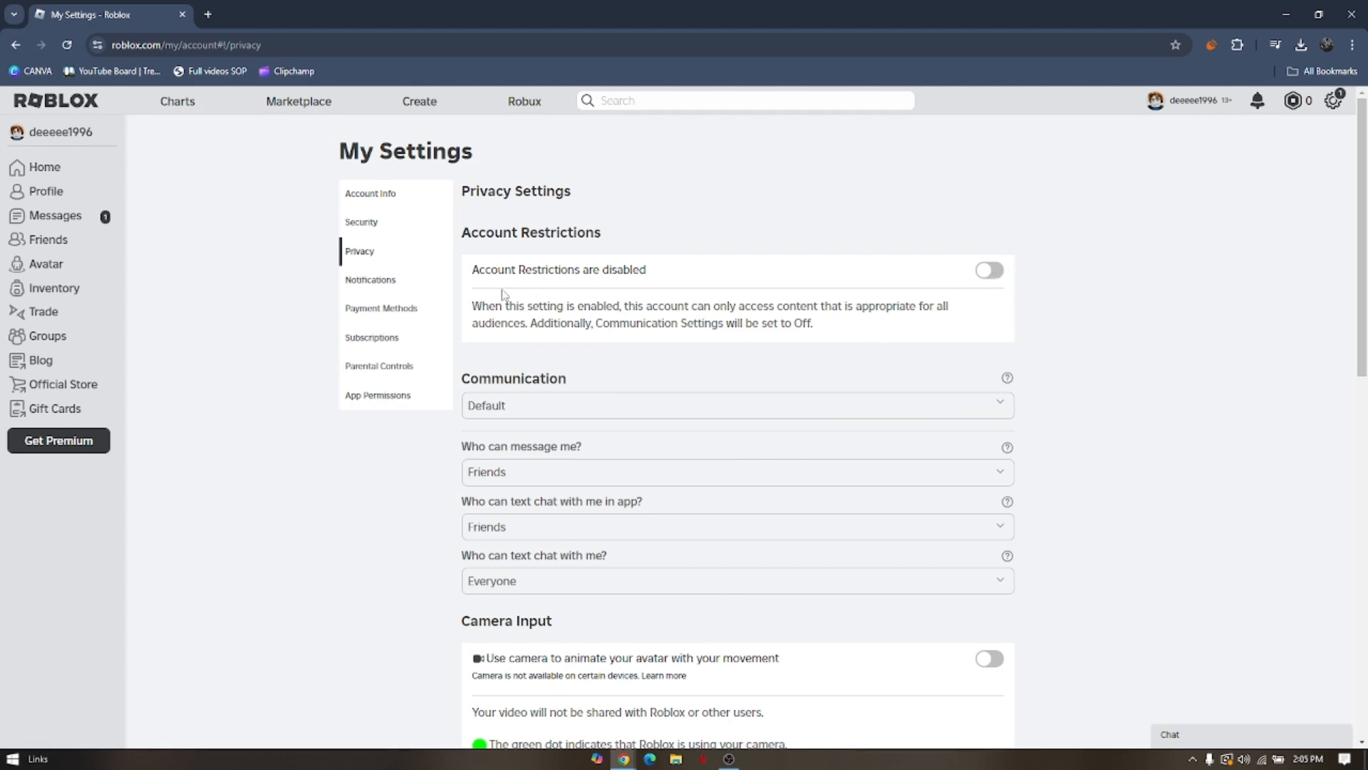
mouse_move(400, 381)
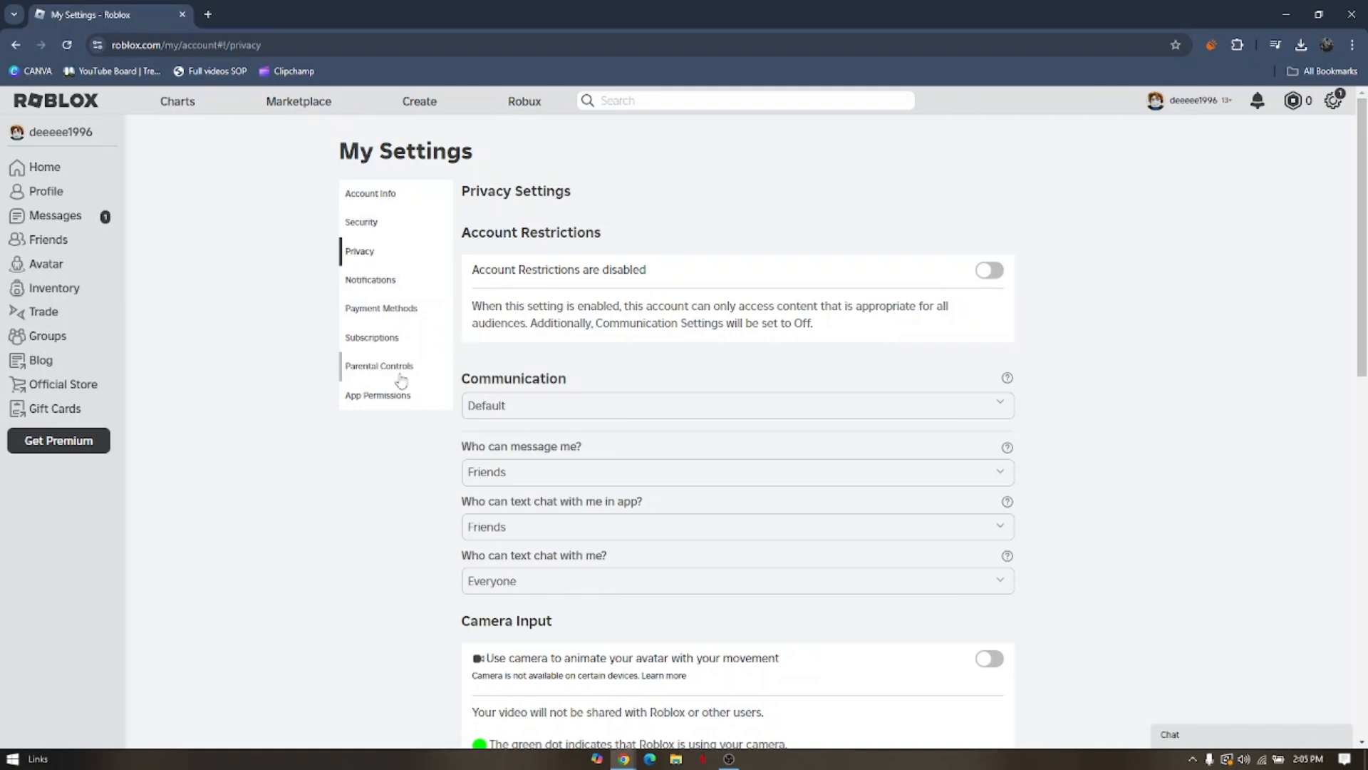
Step: Open Parental Controls to view Parent PIN disabled and Allowed Experiences at 13+
click(378, 366)
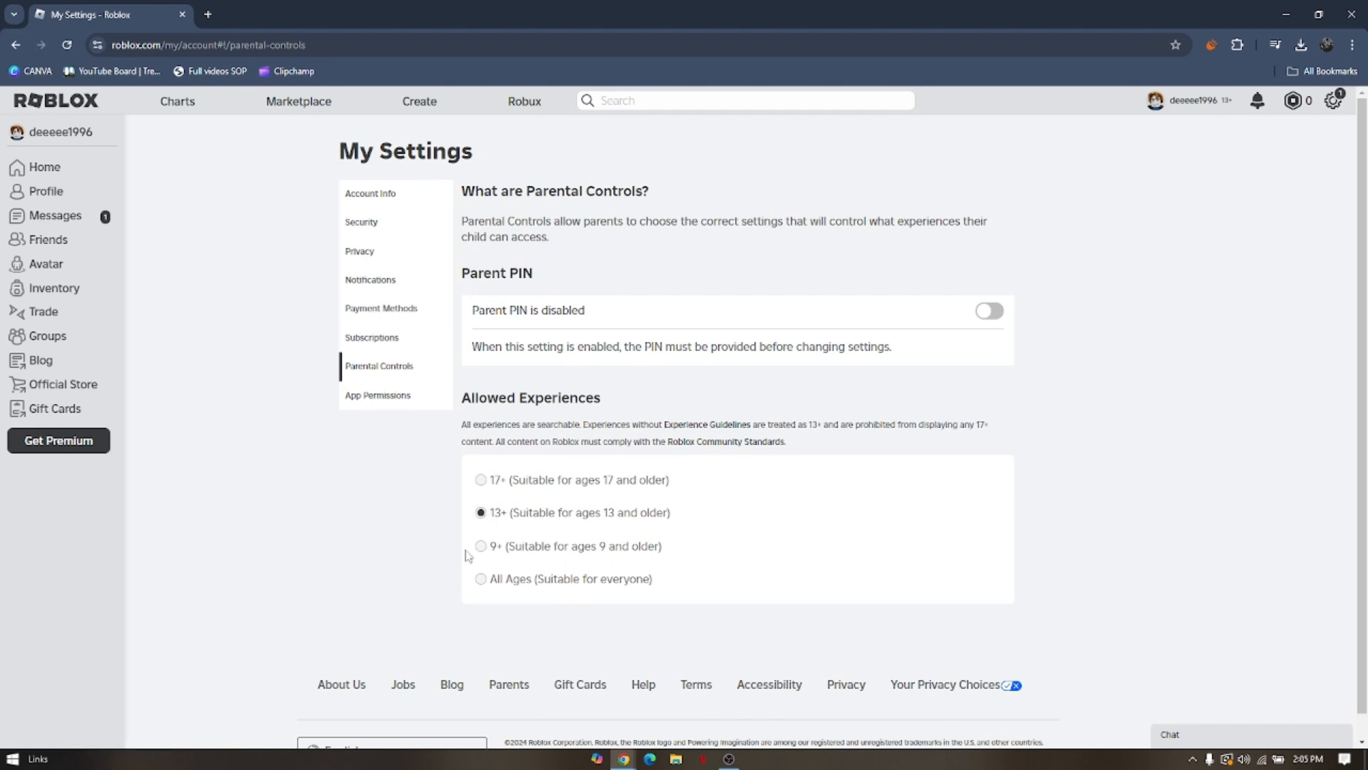
mouse_move(481, 479)
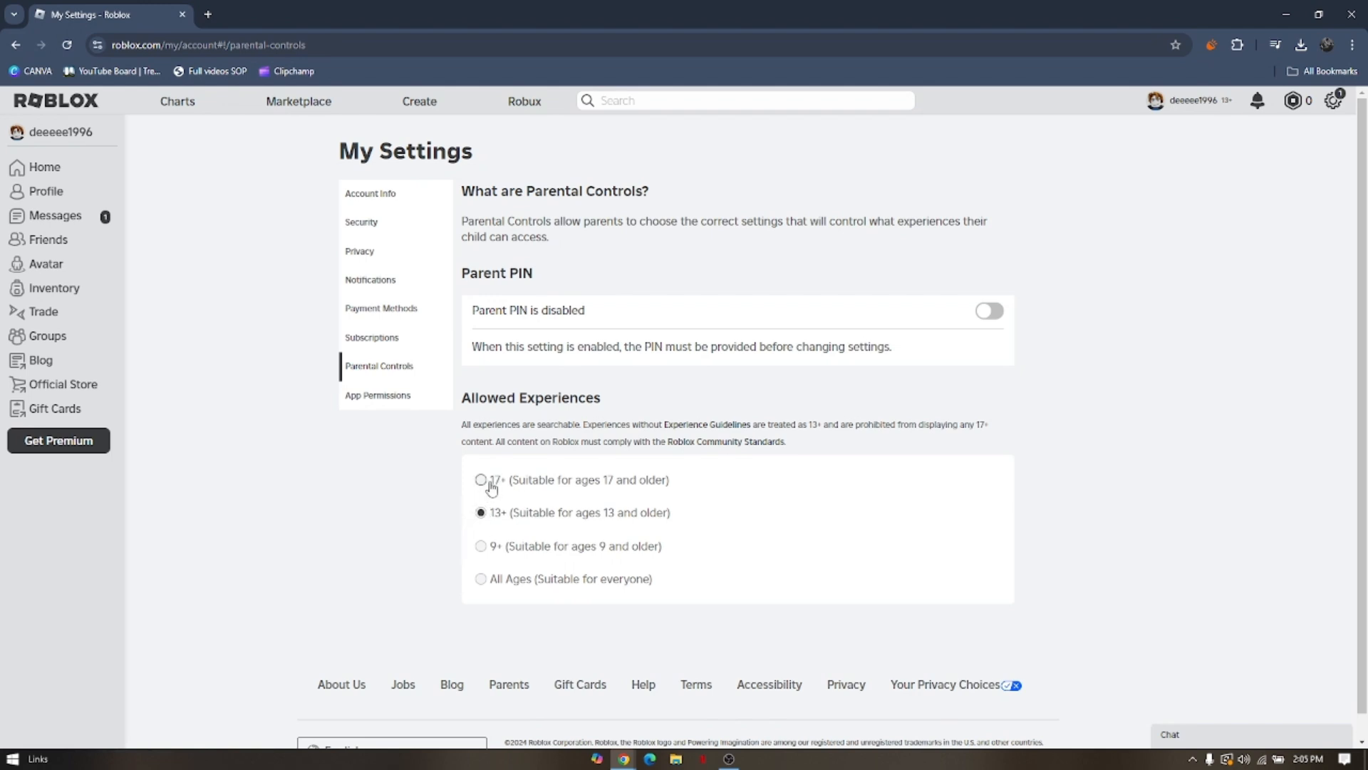